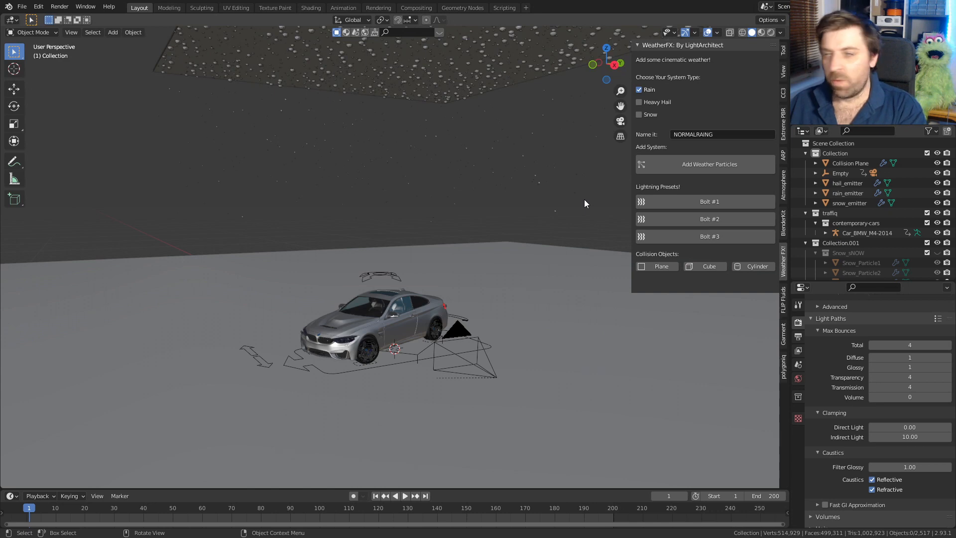
{"action": "mouse_move", "coordinate": [369, 375]}
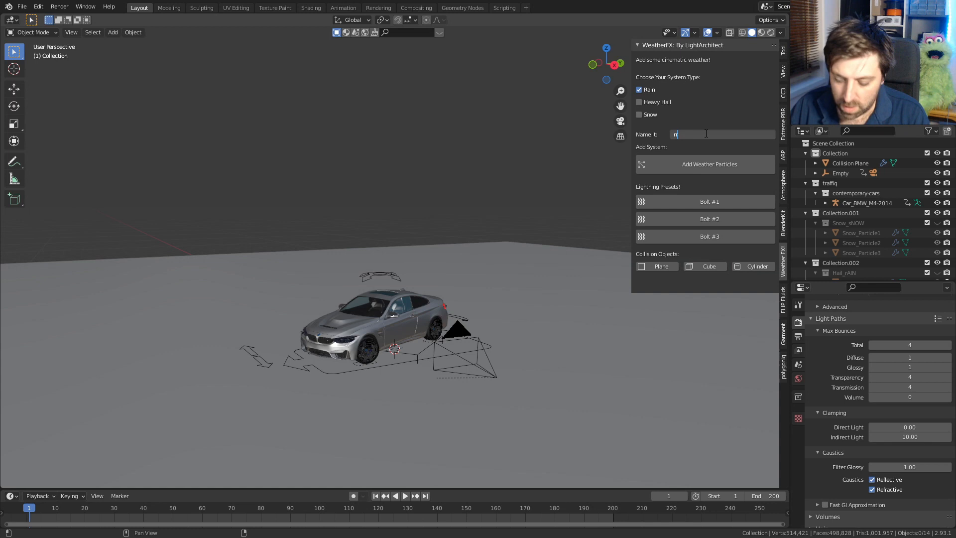
Add a WeatherFX rain emitter named 'rain' and play the animation to watch it fall.
{"action": "type", "text": "rain"}
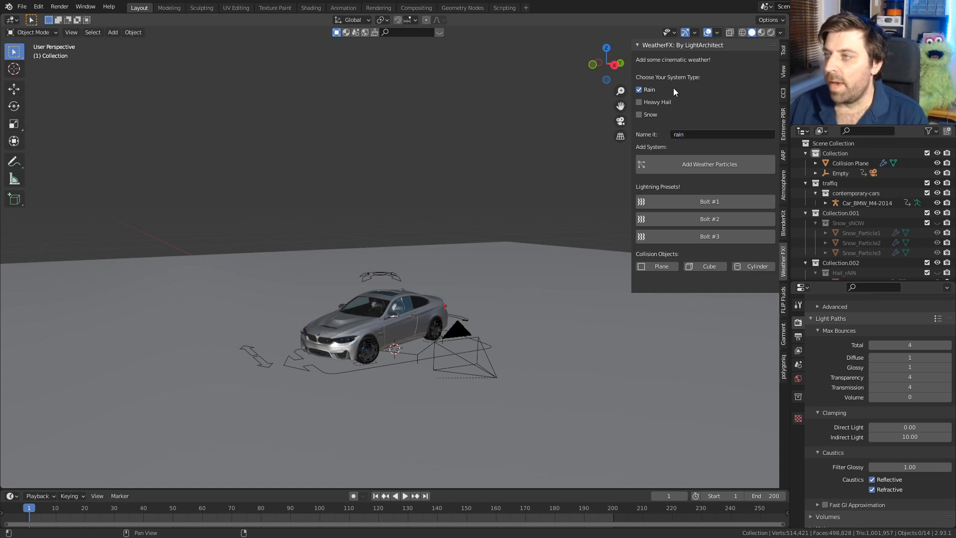
{"action": "left_click", "coordinate": [709, 164]}
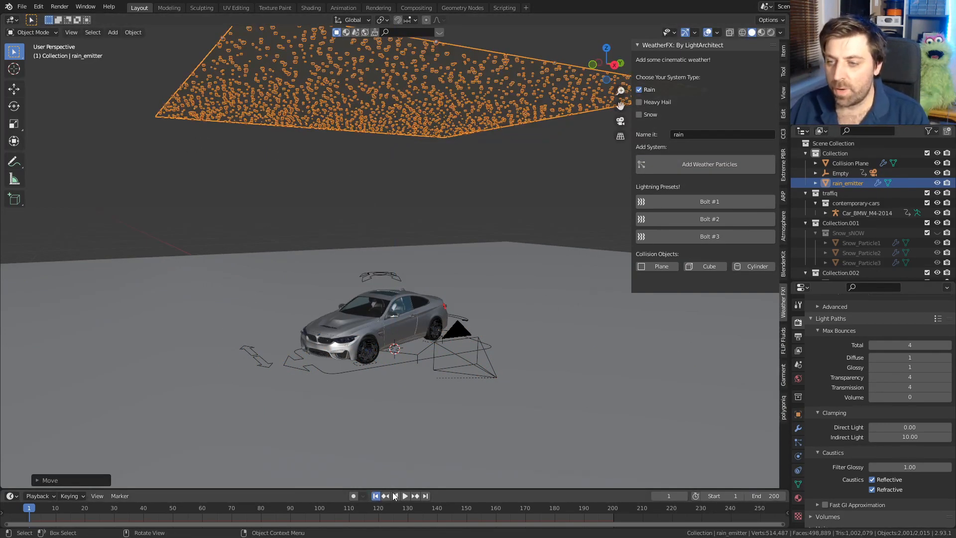
{"action": "left_click", "coordinate": [404, 494]}
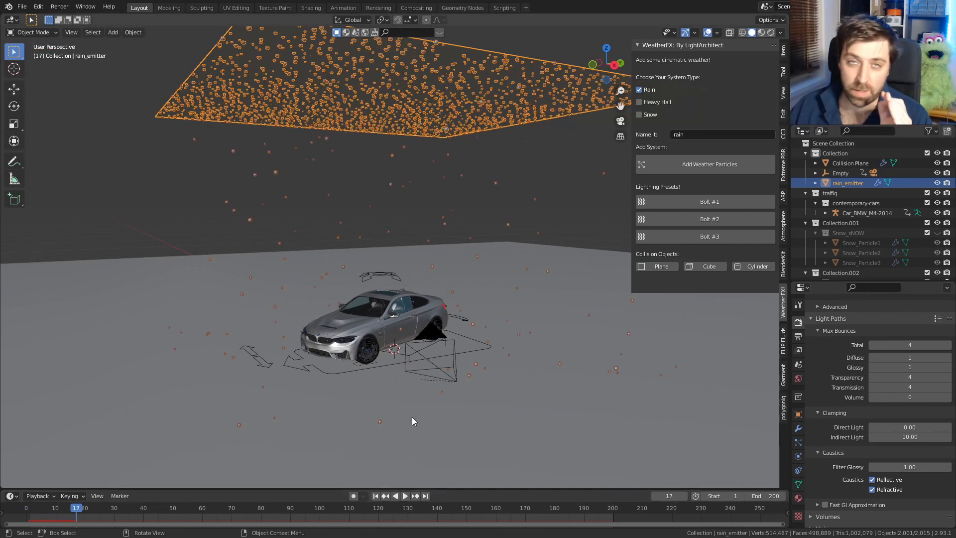
{"action": "mouse_move", "coordinate": [366, 328]}
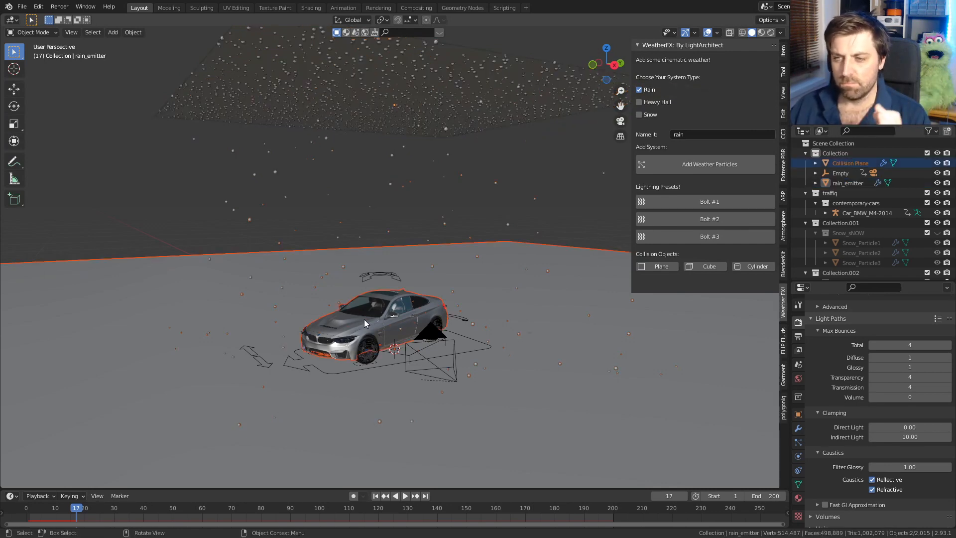
Select the car, then the Collision Plane, and view its collision physics with damping 1.000.
{"action": "left_click", "coordinate": [378, 311]}
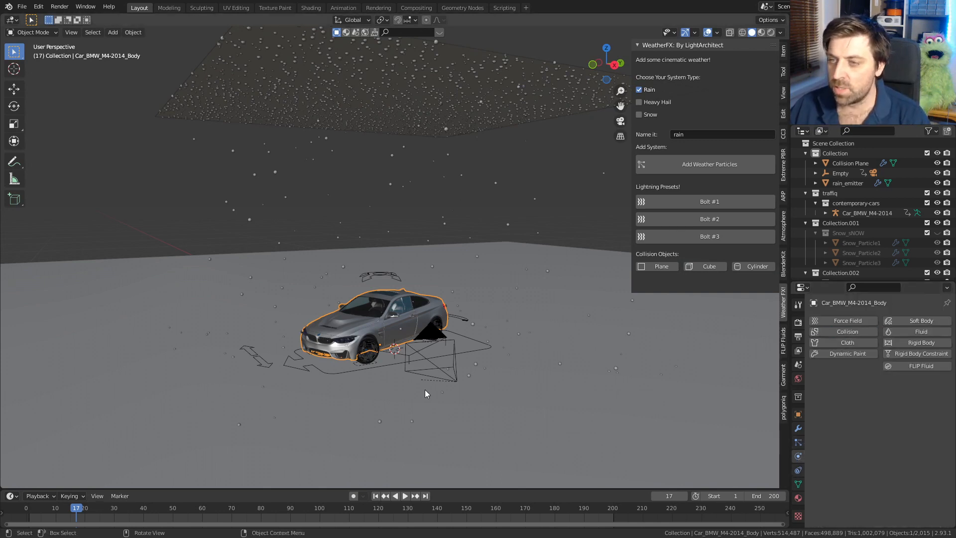
{"action": "left_click", "coordinate": [849, 162]}
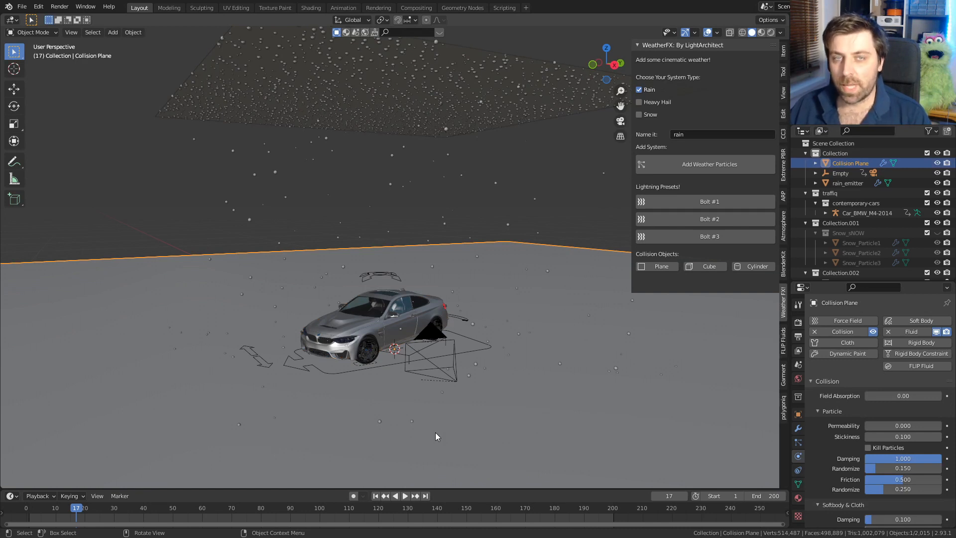
{"action": "left_click", "coordinate": [395, 495]}
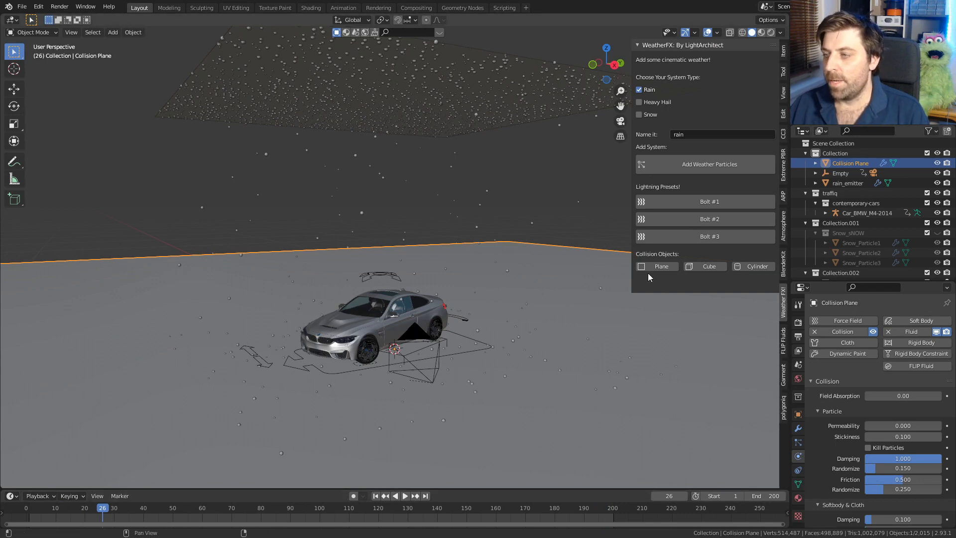
{"action": "left_click", "coordinate": [639, 102]}
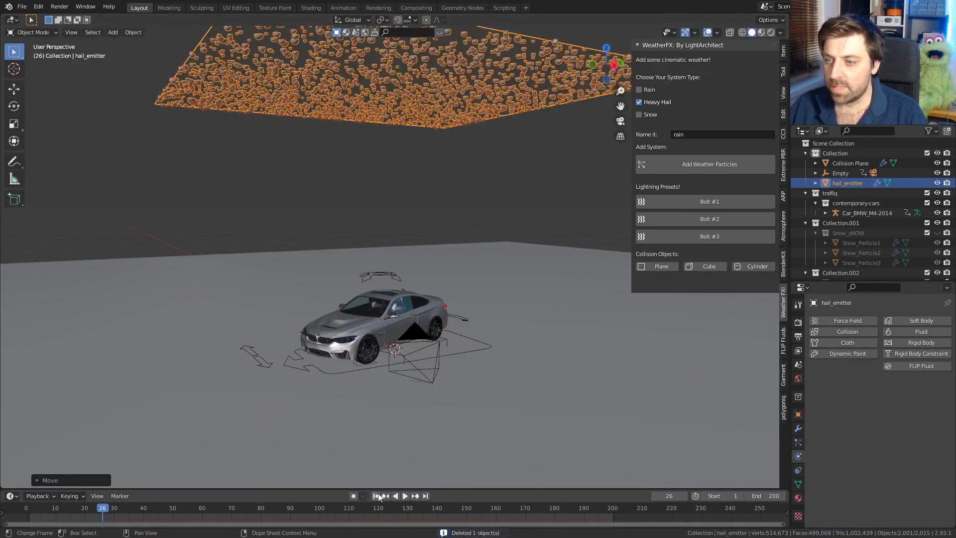
Play the heavy hail animation to watch it fall, then stop playback.
{"action": "left_click", "coordinate": [404, 495]}
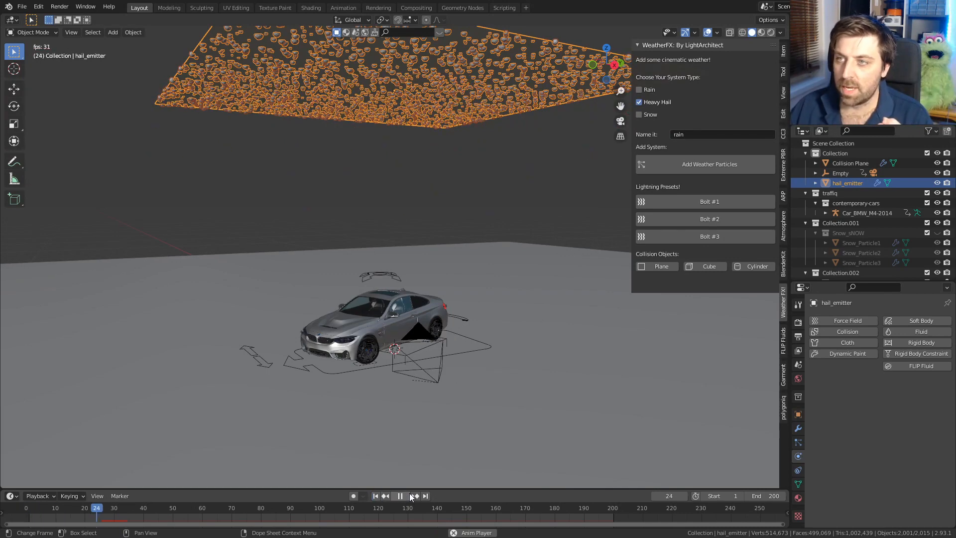
{"action": "left_click", "coordinate": [400, 495]}
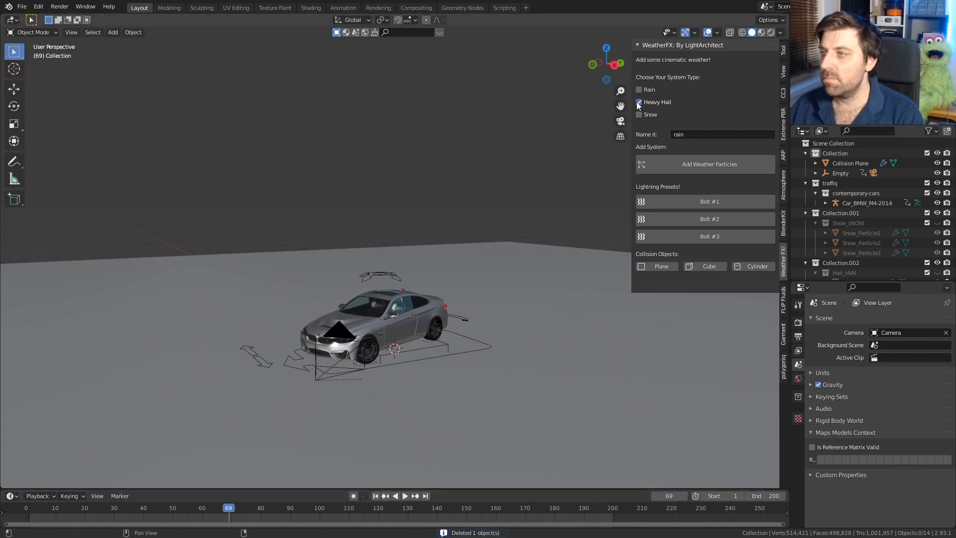
{"action": "left_click", "coordinate": [709, 165]}
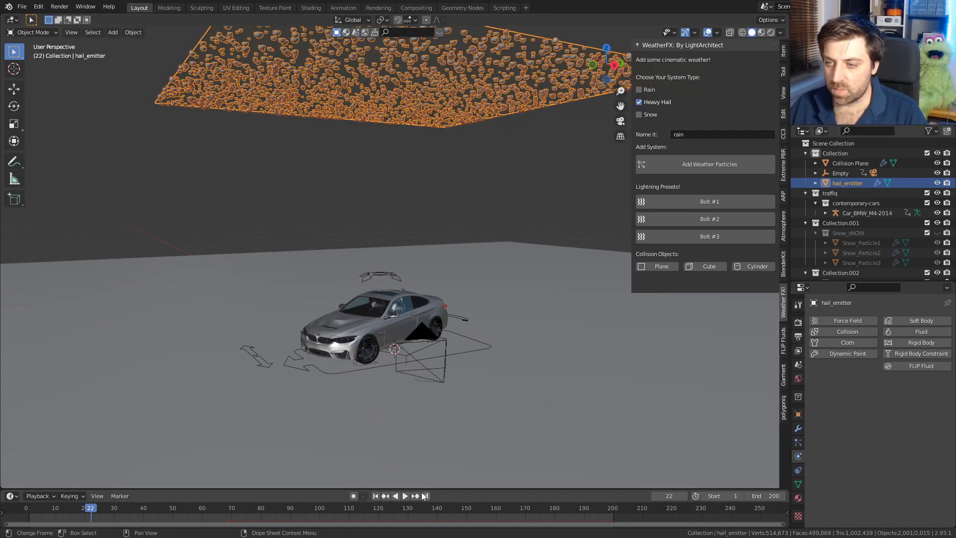
{"action": "left_click", "coordinate": [405, 496]}
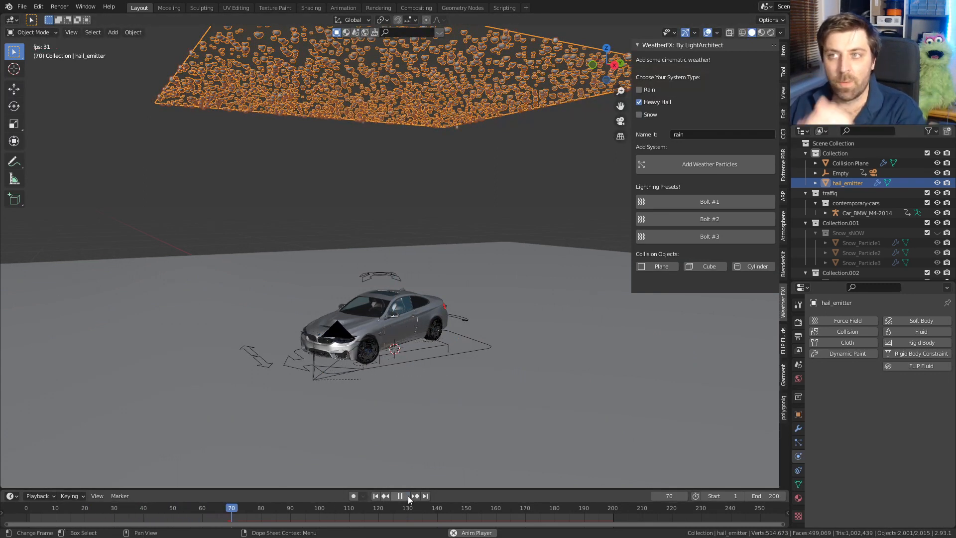
{"action": "left_click", "coordinate": [400, 495]}
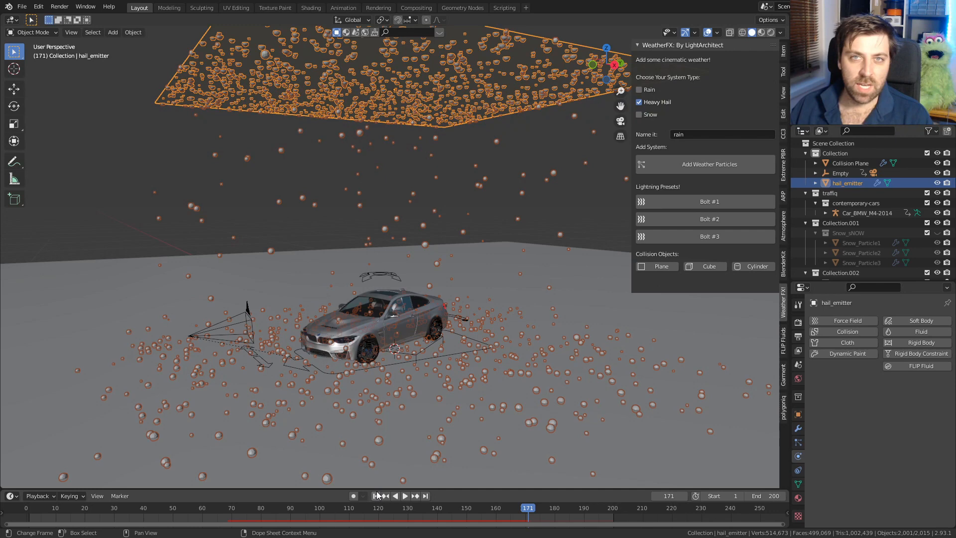
{"action": "mouse_move", "coordinate": [385, 495]}
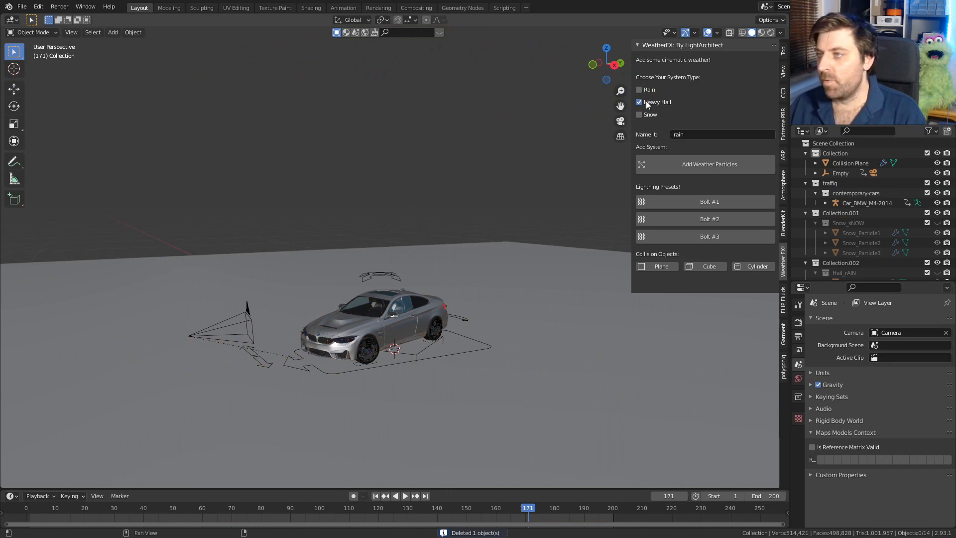
Switch the weather type to Snow, add the emitter and play to watch flakes drift down.
{"action": "left_click", "coordinate": [639, 114]}
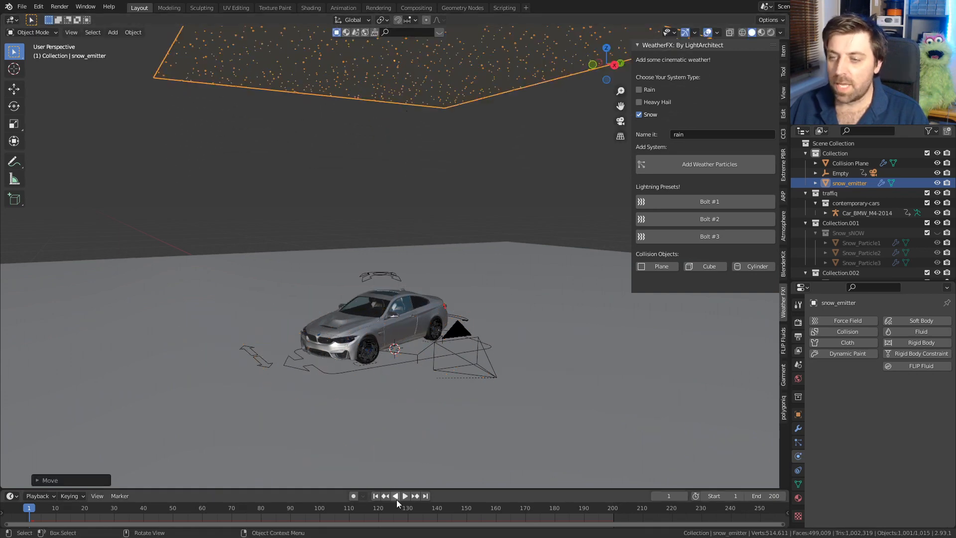
{"action": "left_click", "coordinate": [404, 495]}
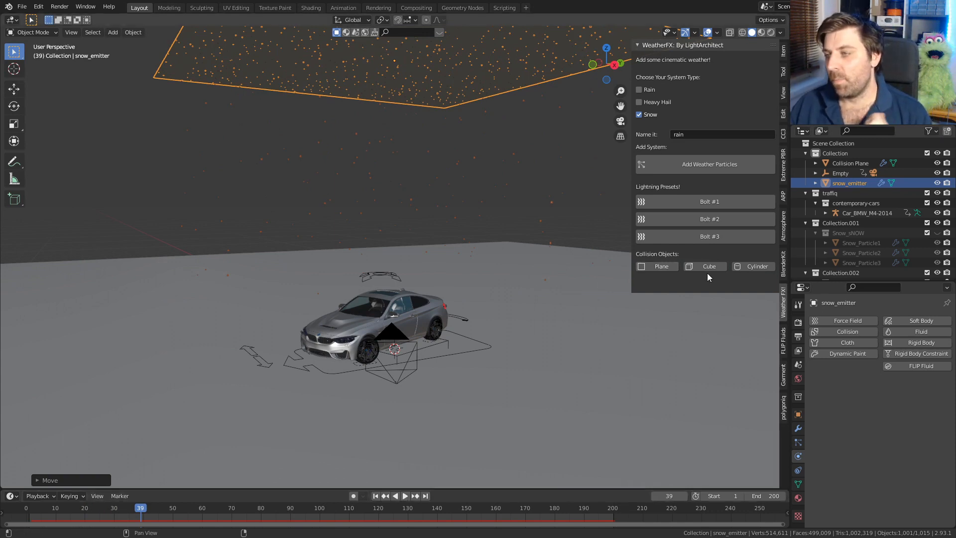
{"action": "mouse_move", "coordinate": [754, 267]}
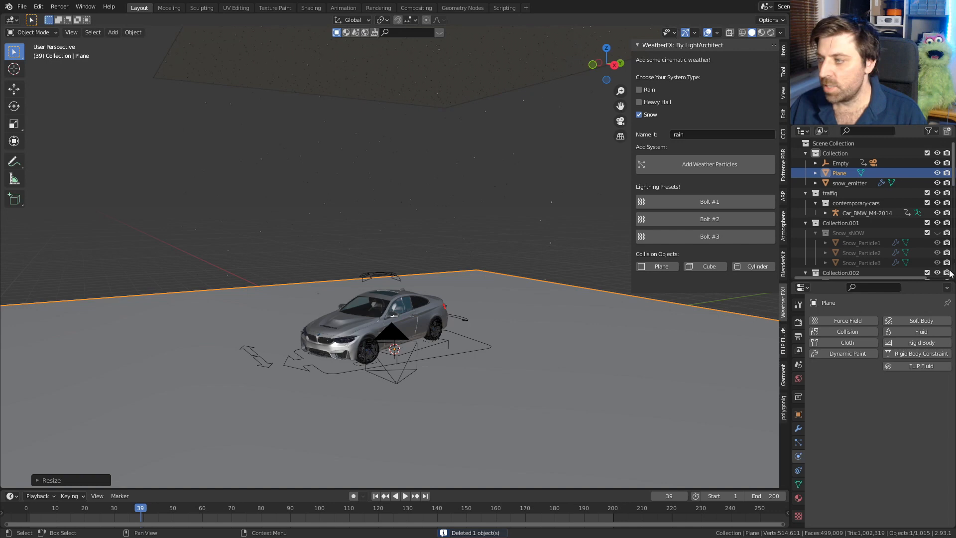
Enable collision on the new plane, test the snow on it, then replay on the restored ground plane.
{"action": "left_click", "coordinate": [846, 331]}
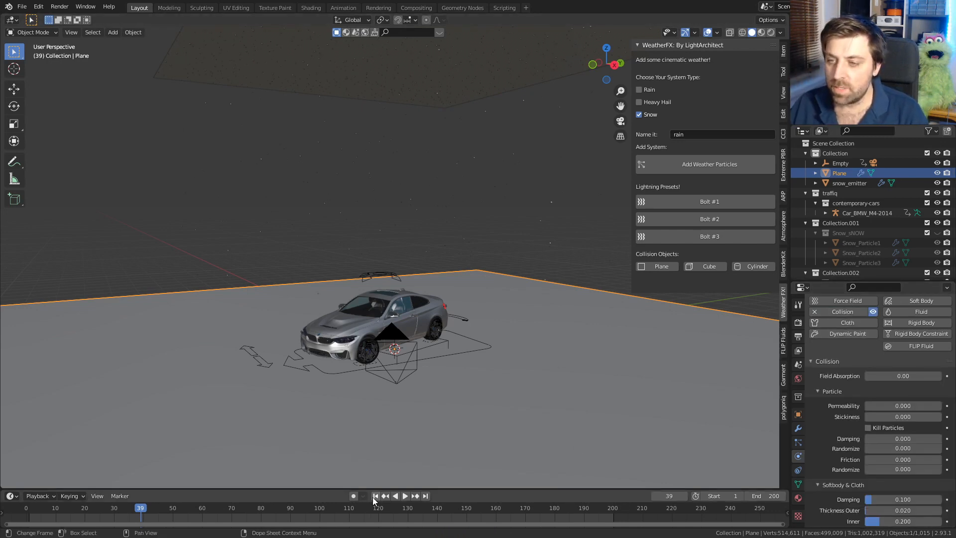
{"action": "left_click", "coordinate": [404, 495]}
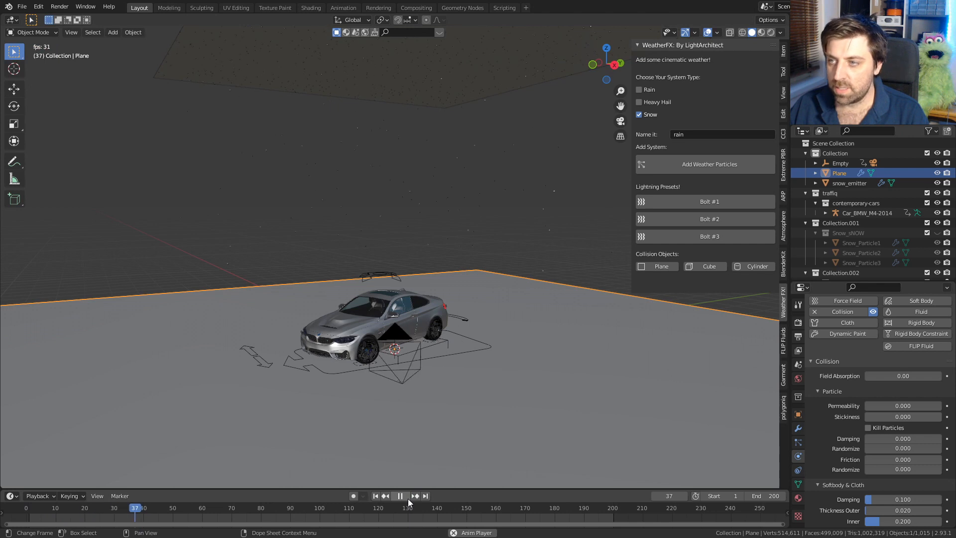
{"action": "left_click", "coordinate": [401, 495]}
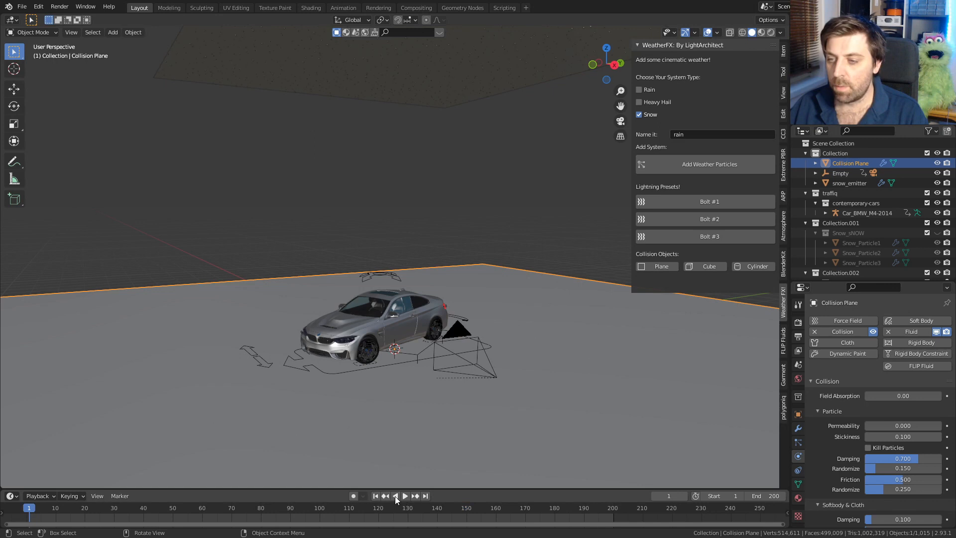
{"action": "left_click", "coordinate": [405, 496]}
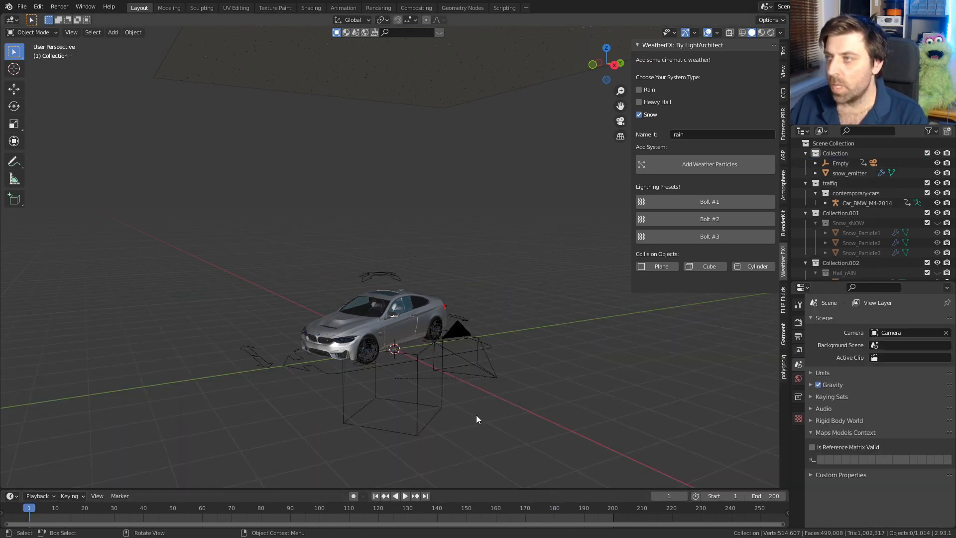
Set the Collision Plane's damping to 0.944 and randomize 0.547, then play the hail to check its bounce.
{"action": "left_click", "coordinate": [639, 90]}
{"action": "type", "text": "2"}
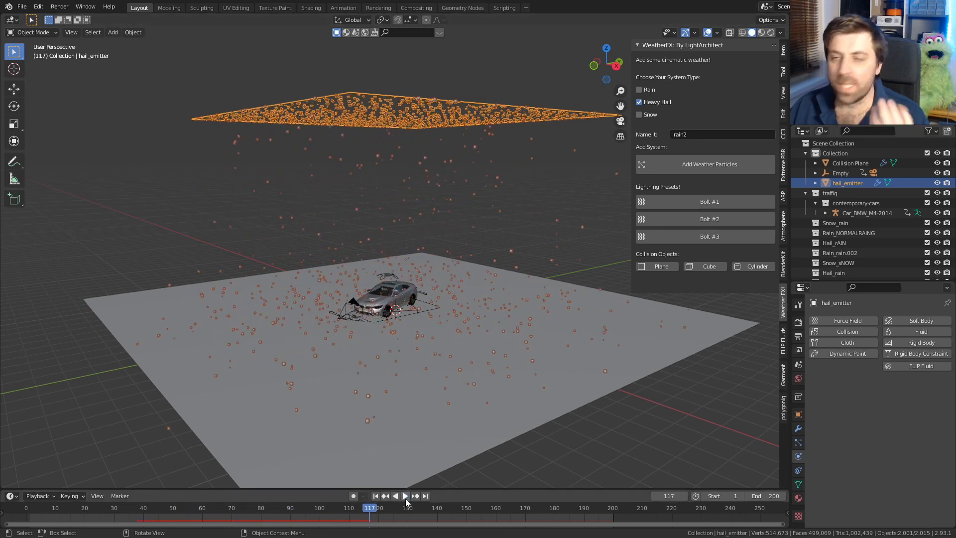
{"action": "left_click", "coordinate": [850, 163]}
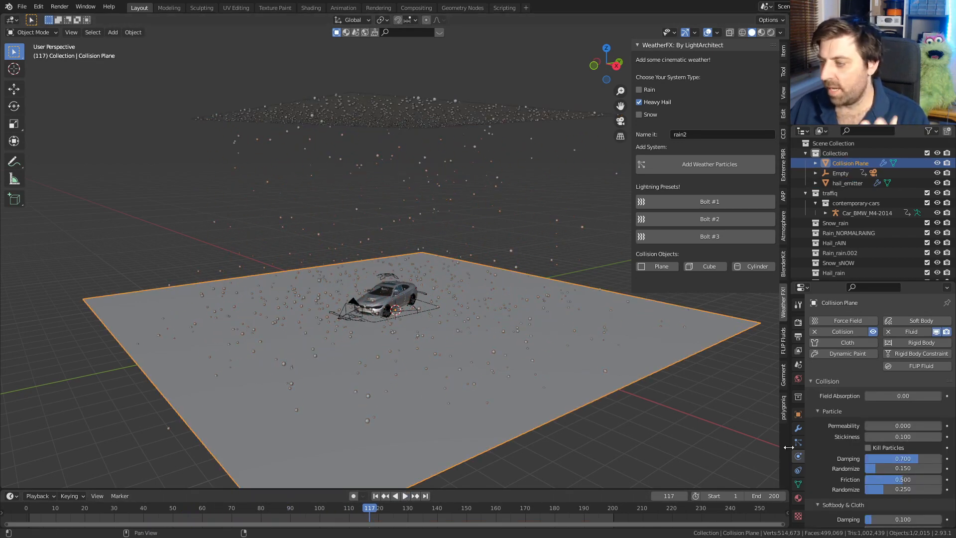
{"action": "left_click_drag", "start_coordinate": [890, 458], "coordinate": [918, 458]}
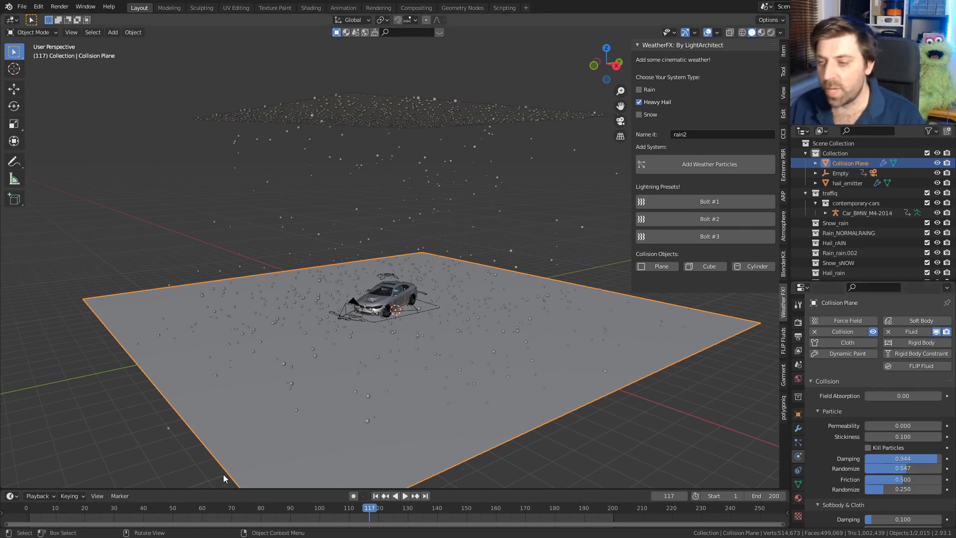
{"action": "left_click", "coordinate": [405, 495]}
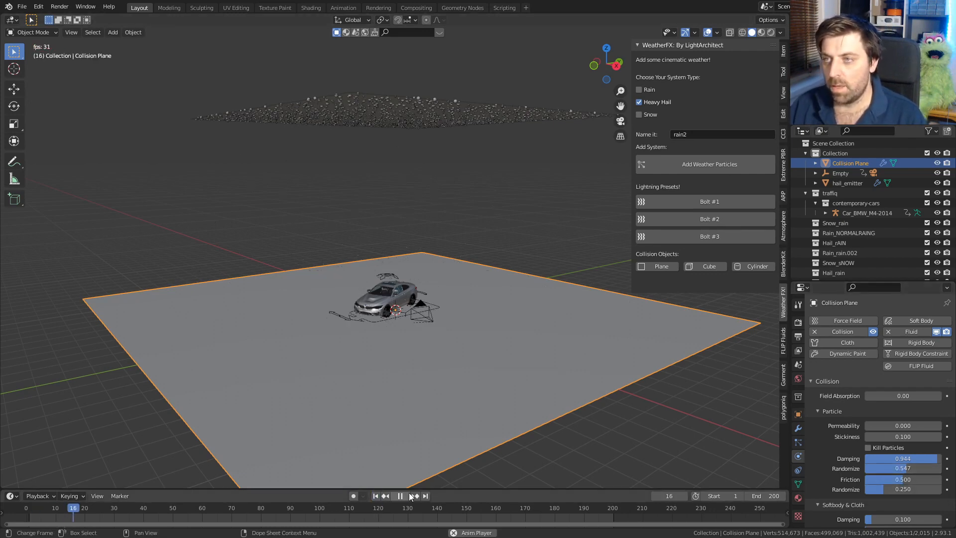
{"action": "left_click", "coordinate": [400, 495]}
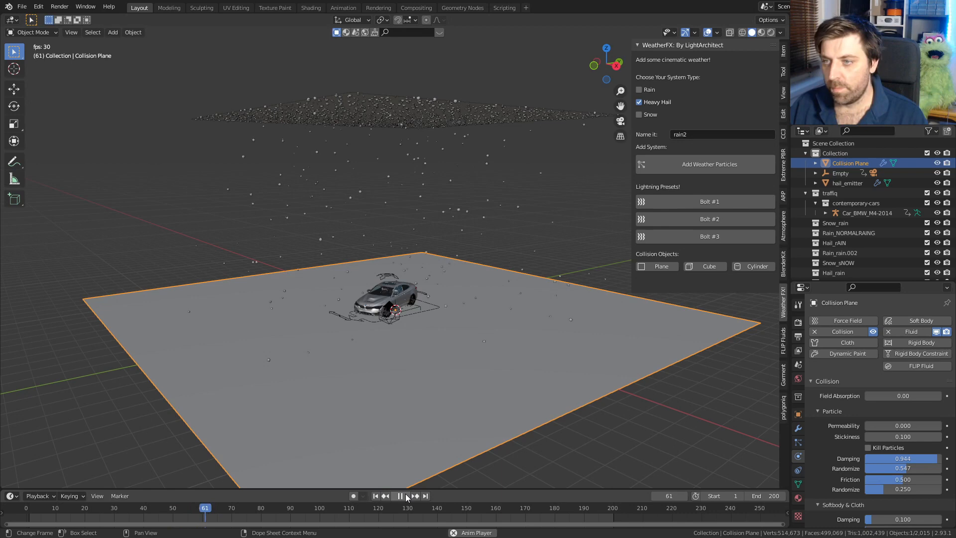